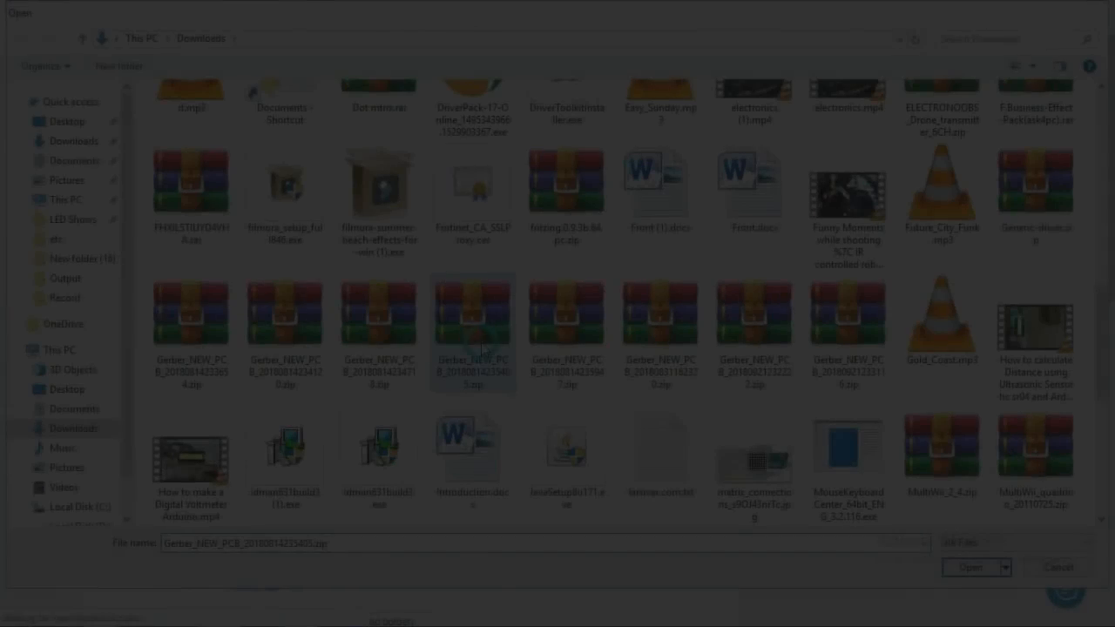
# Upload the Gerber zip from Downloads, detected as a 2-layer 40×32 mm board.
pyautogui.click(971, 569)
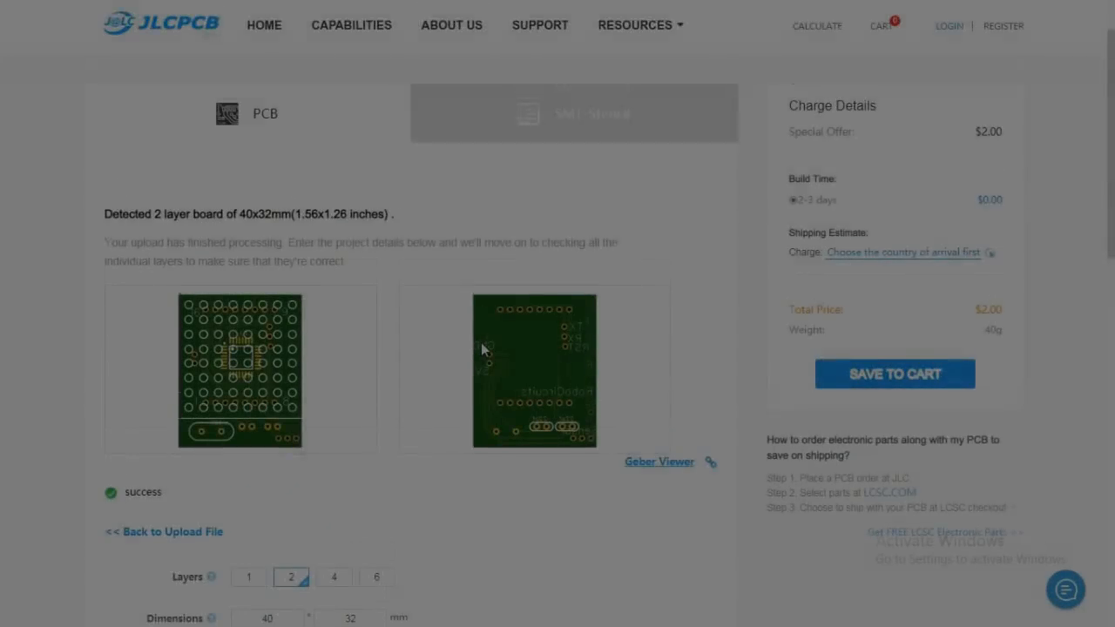
pyautogui.scroll(-3)
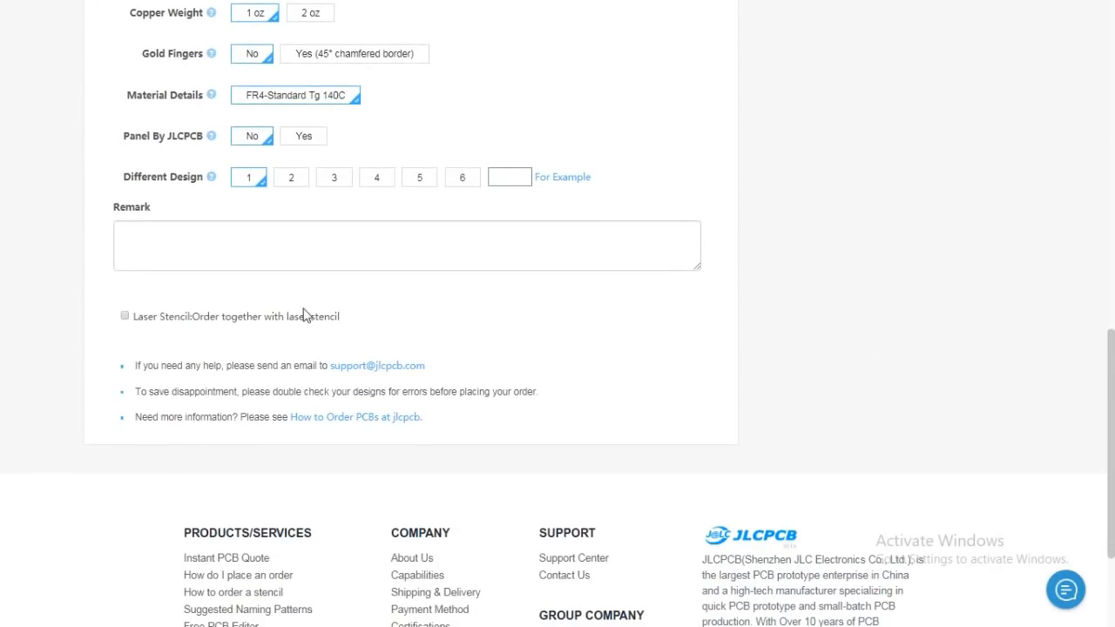
pyautogui.moveTo(136, 321)
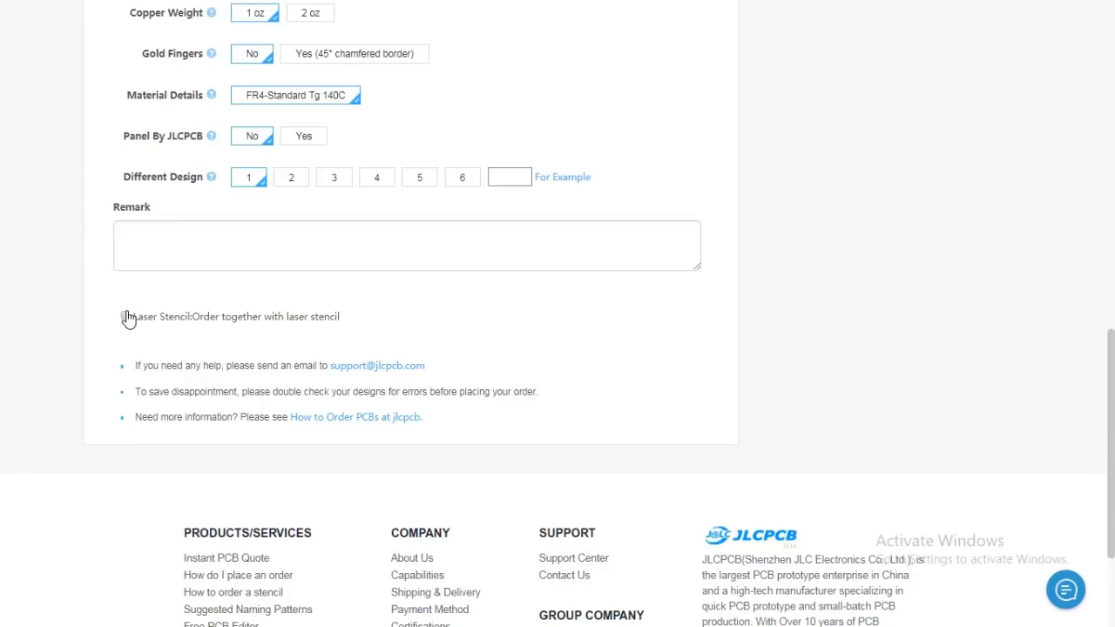
pyautogui.scroll(3)
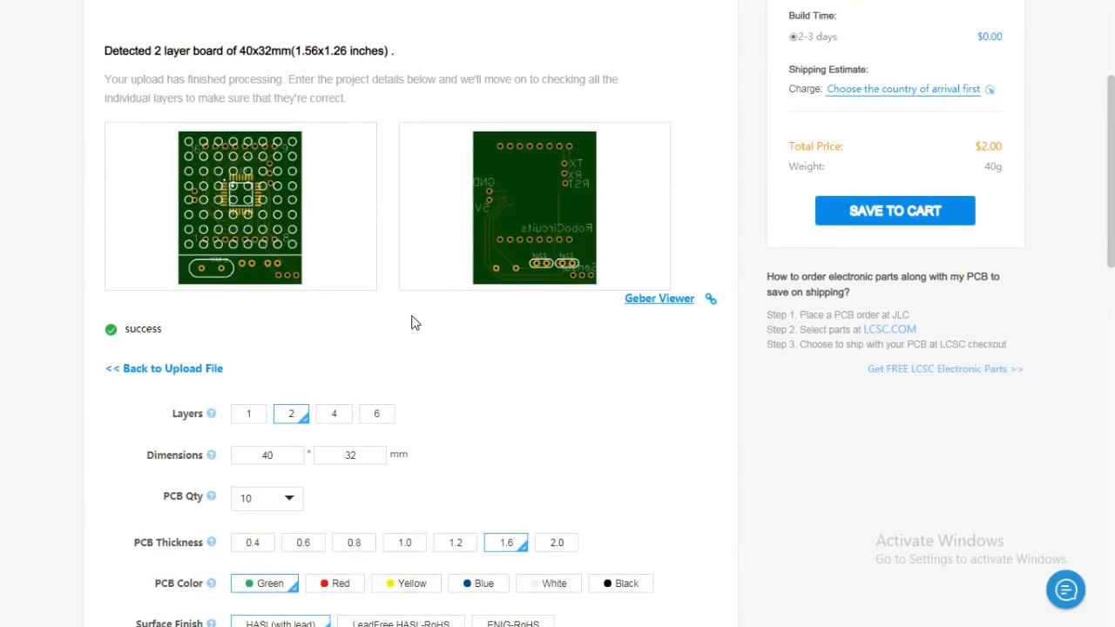
pyautogui.moveTo(850, 216)
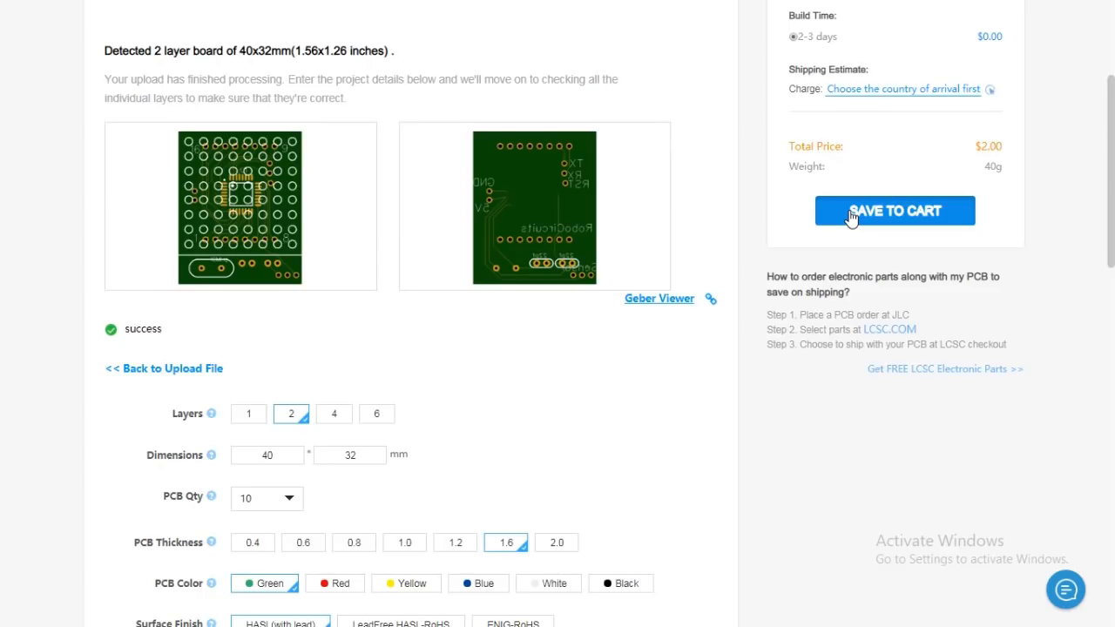
# Save the $2.00 default-spec 2-layer board order to the JLCPCB cart.
pyautogui.click(894, 209)
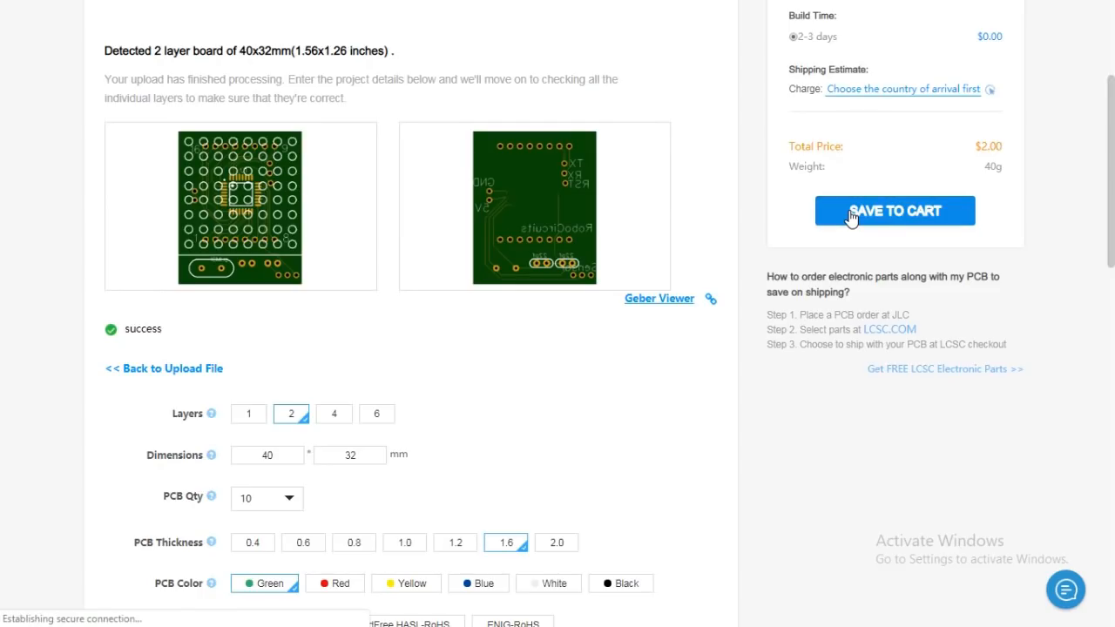